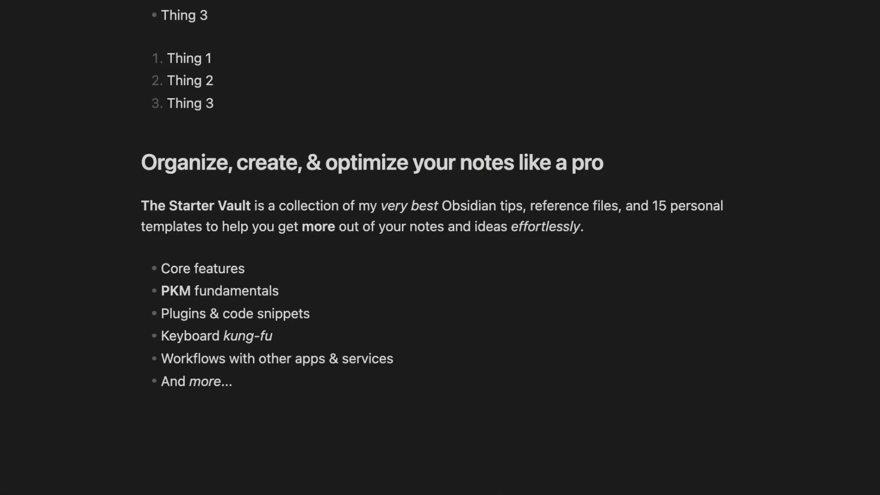
- Open the Editor settings to view the Behavior options
double_click(543, 227)
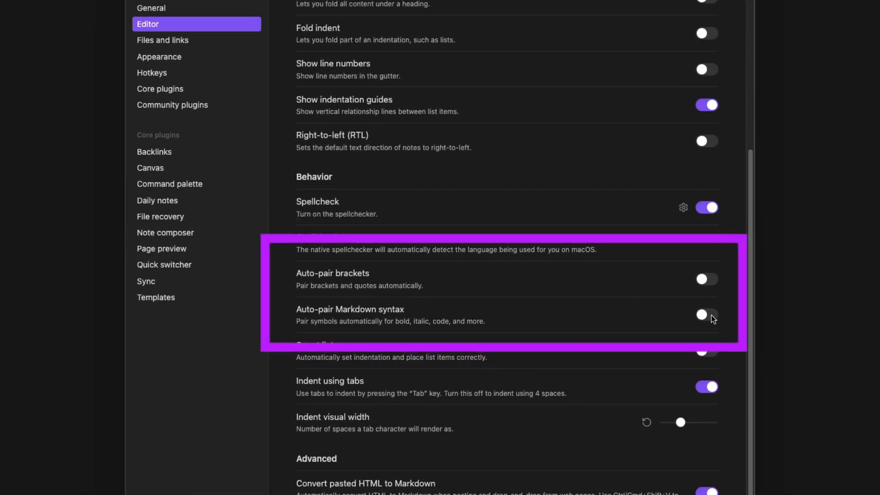
- Enable auto-pairing of Markdown syntax and brackets, then type 'Some bold text for emphasis' in bold
click(706, 280)
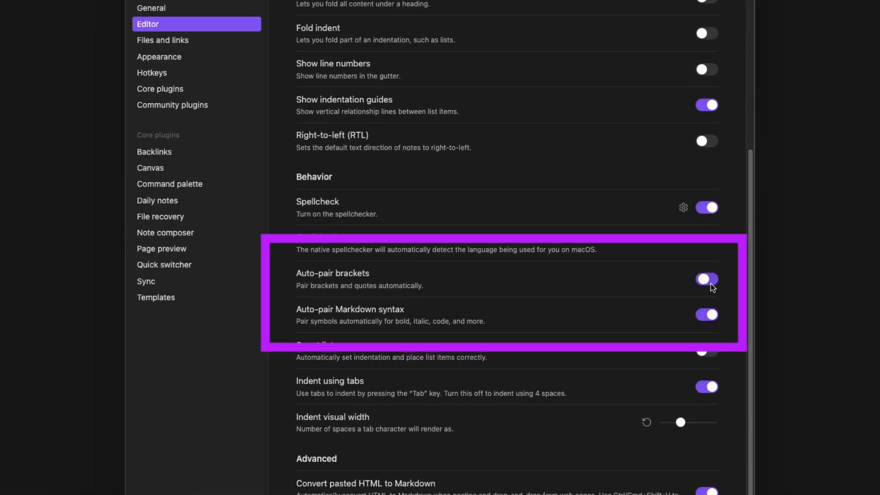
click(707, 279)
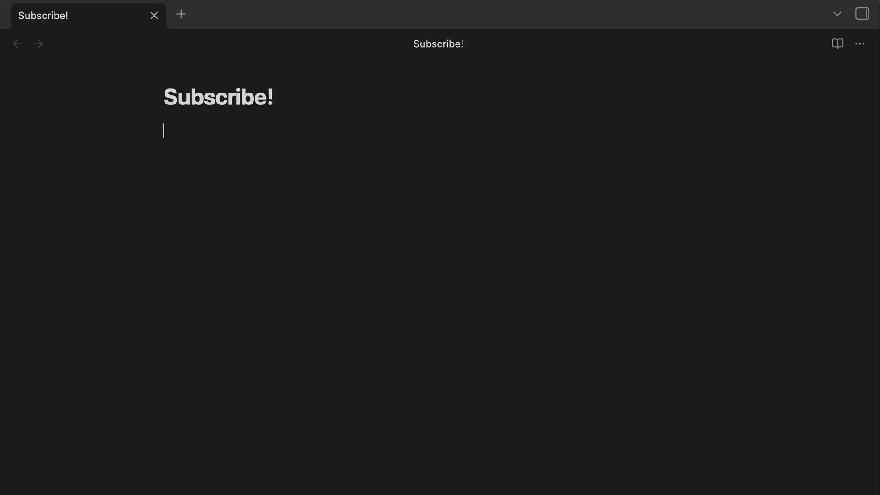
text(**Some bold te**)
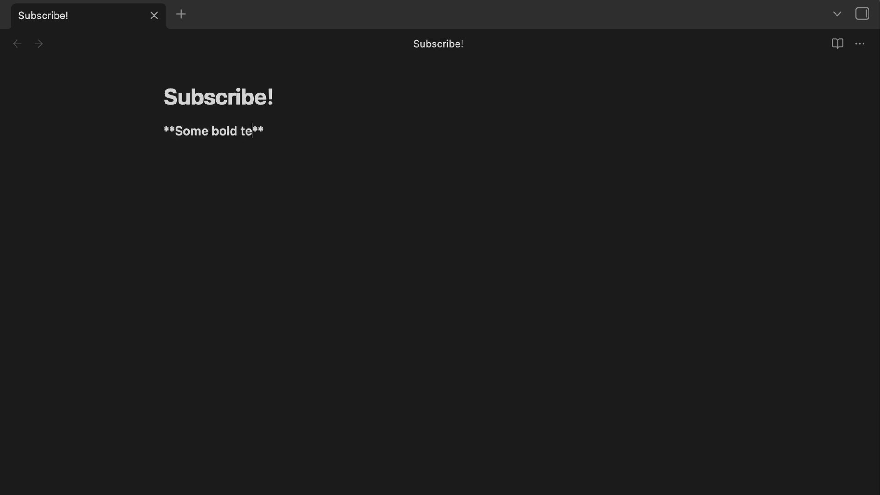
text(xt for emphasi)
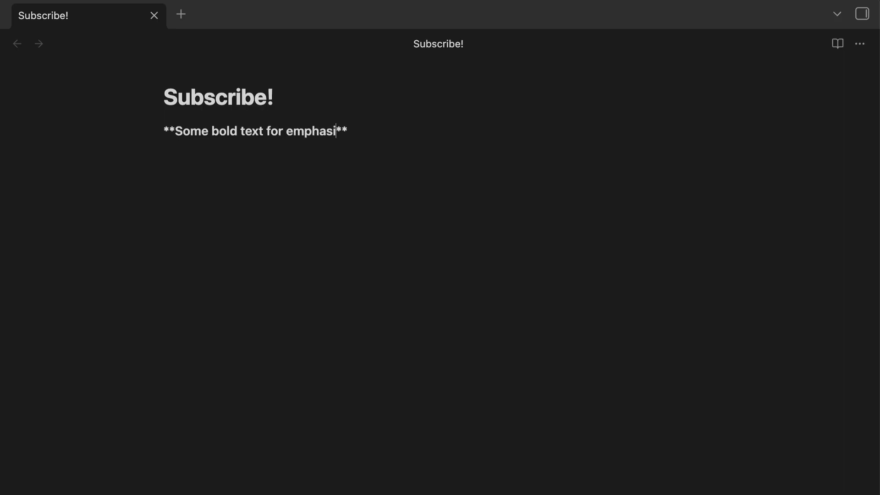
text(s)
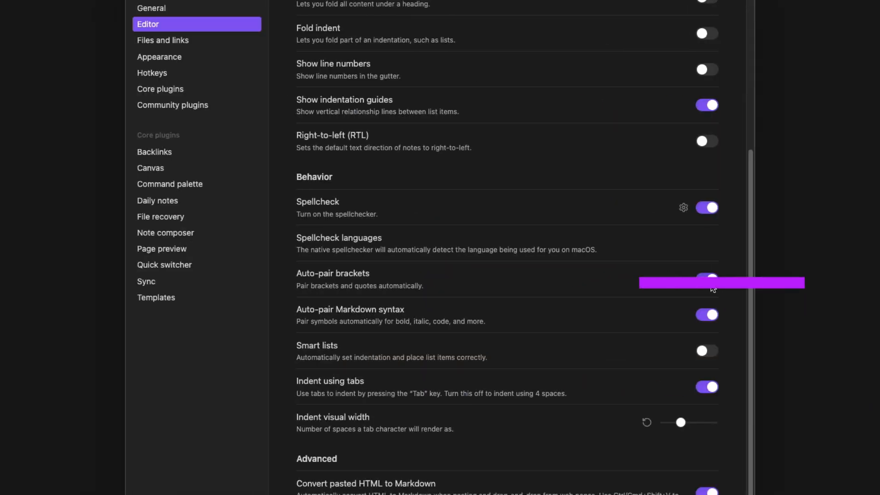
- Type a bulleted list and a numbered list of Thing 1, Thing 2, Thing 3
click(707, 279)
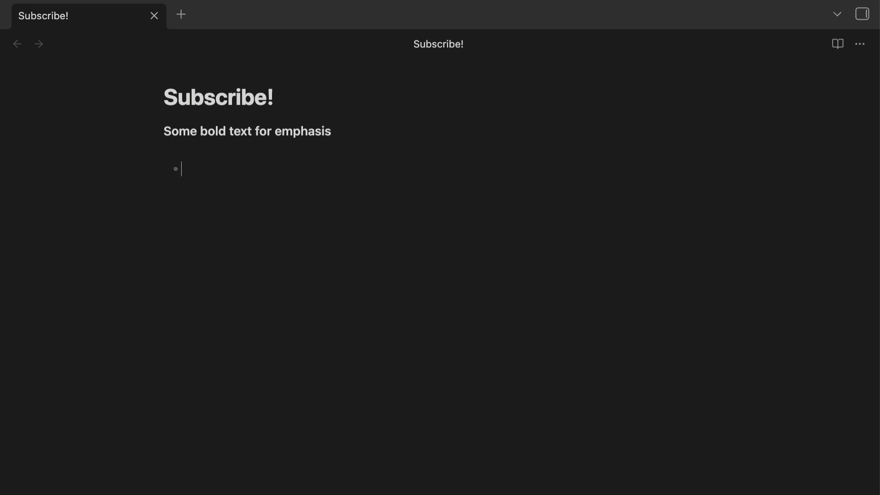
text(Thing 1)
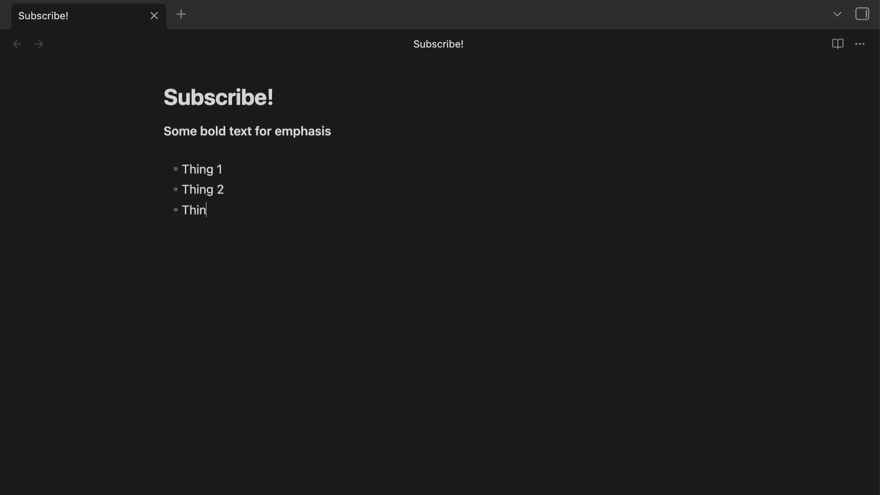
text(g 3)
text(1.)
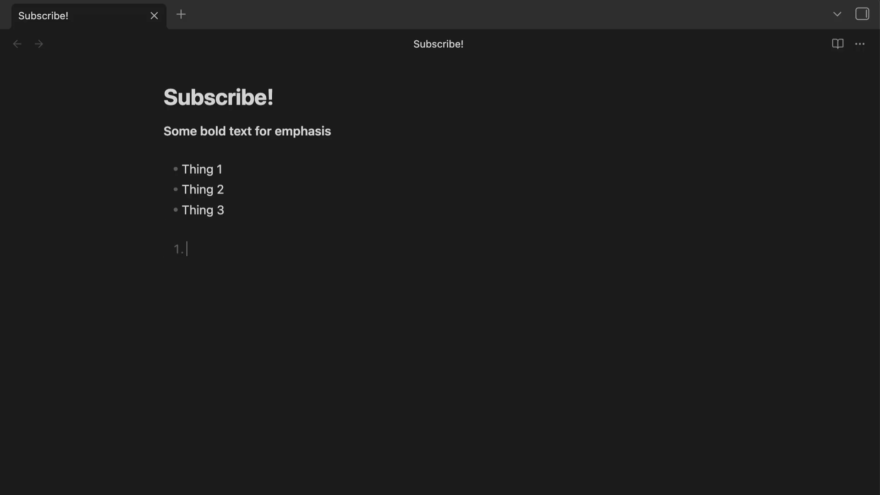
text(Thing 1)
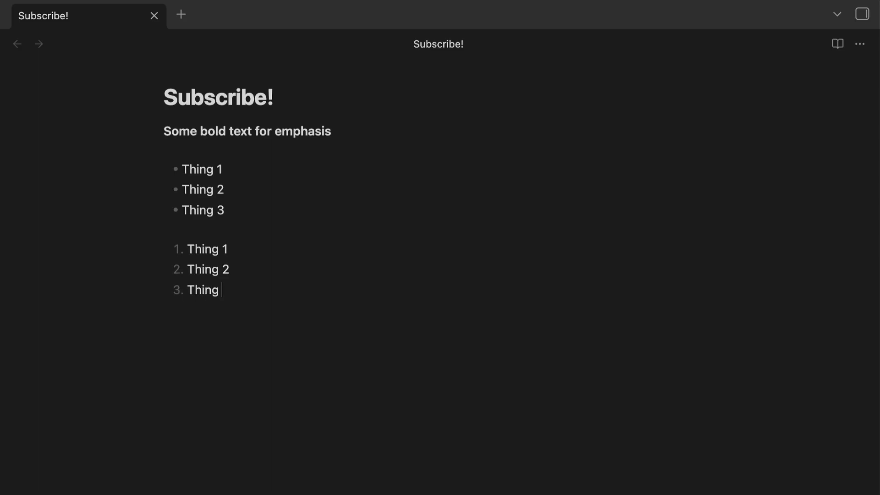
text(3)
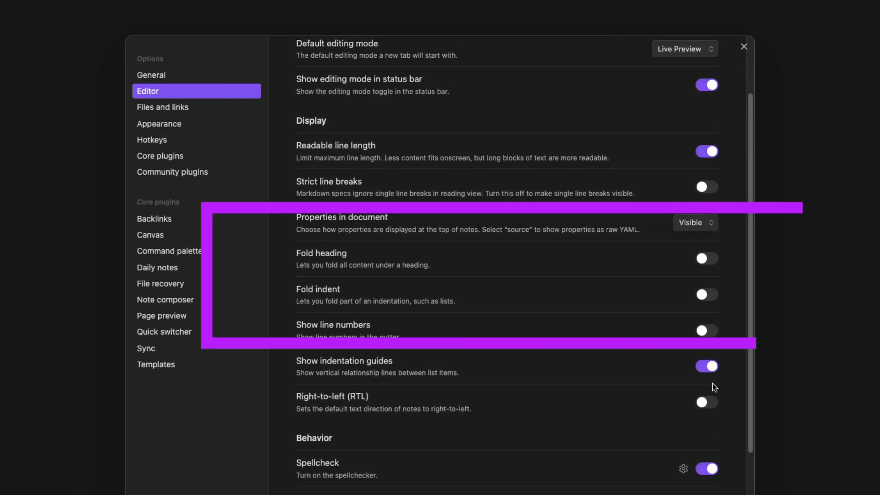
- Enable Fold heading and Fold indent in the Editor settings
click(707, 259)
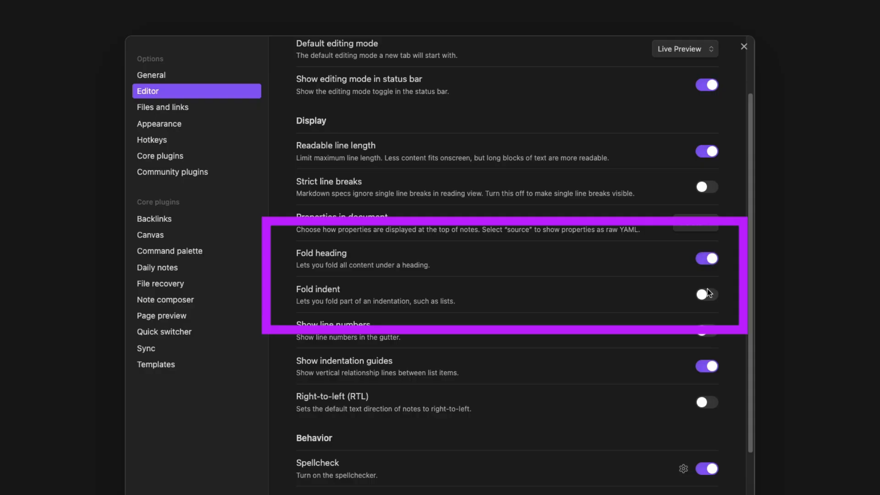
click(743, 47)
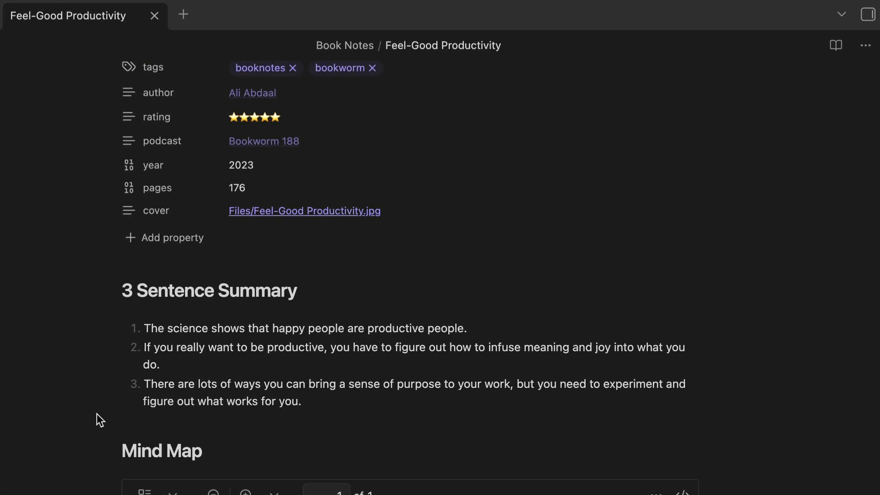
scroll(down, 3)
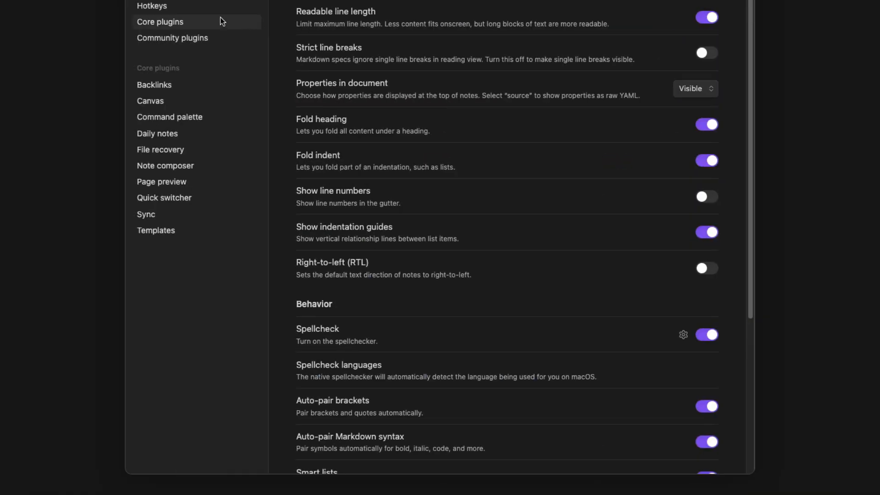
- Switch to the Core plugins section of Settings
click(160, 22)
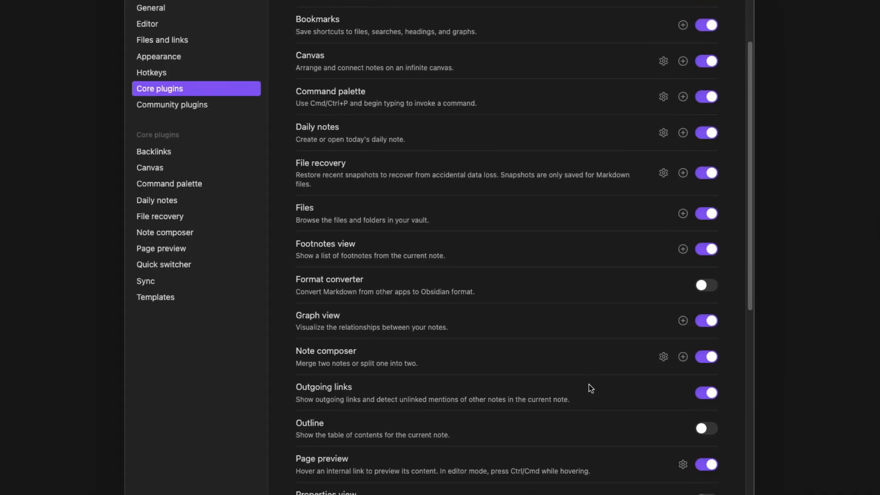
- Enable Outline and jump to the Consider Your Sources heading
scroll(down, 3)
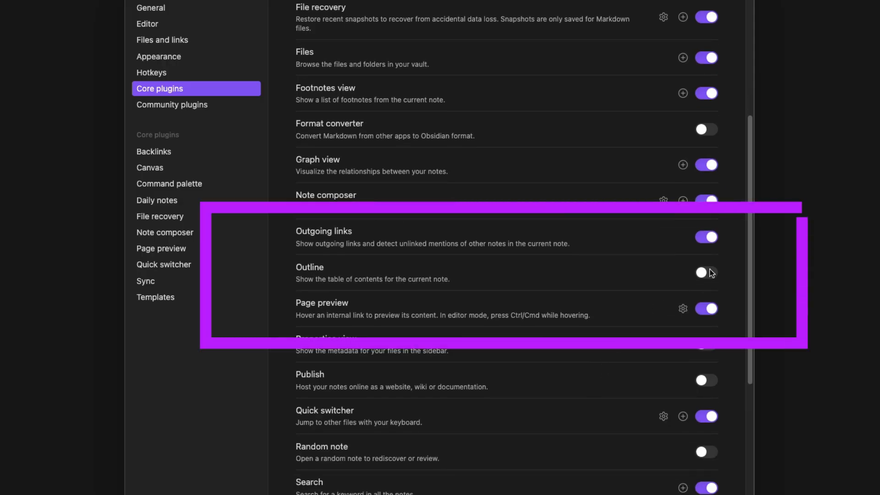
click(707, 272)
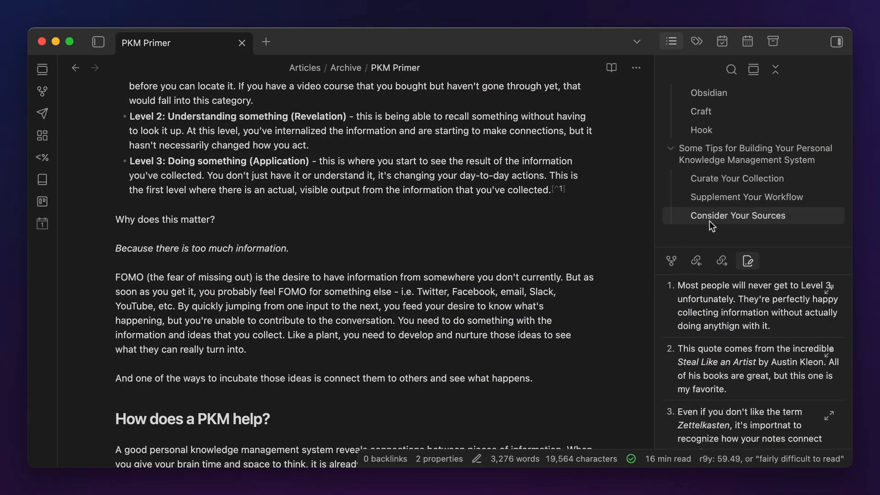
click(738, 215)
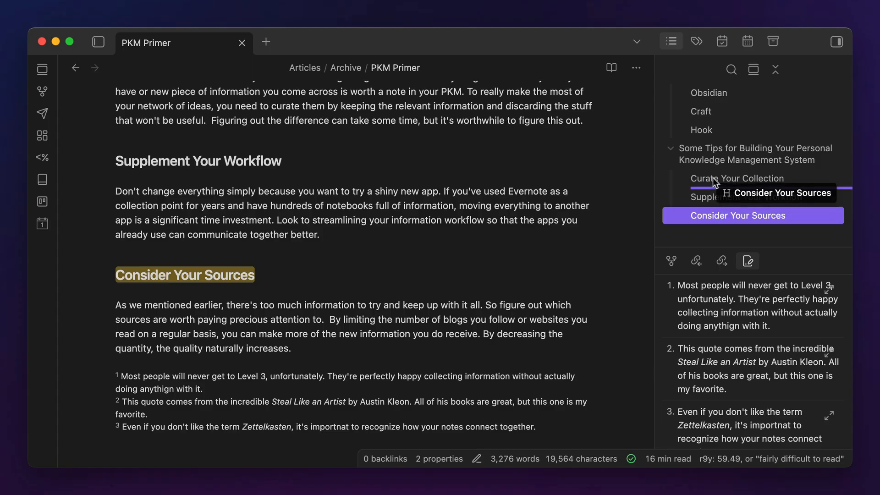
click(739, 178)
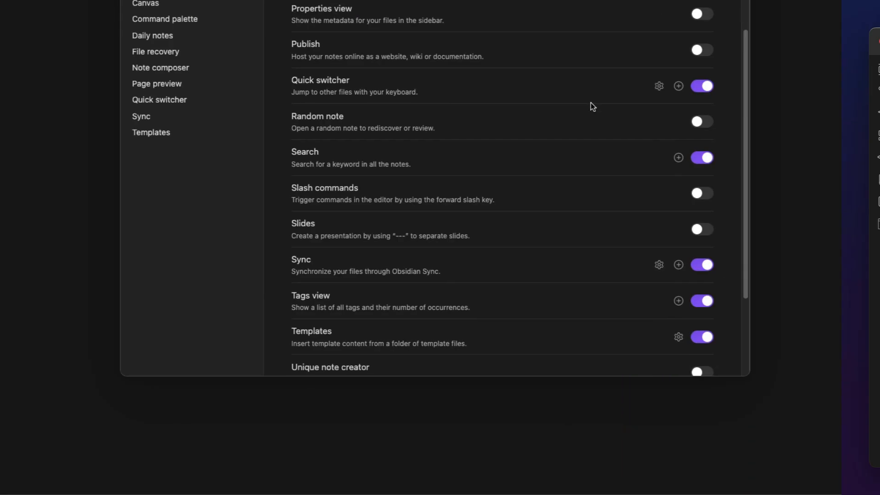
- Enable Word count and select The Starter Vault paragraph to see its count
scroll(down, 3)
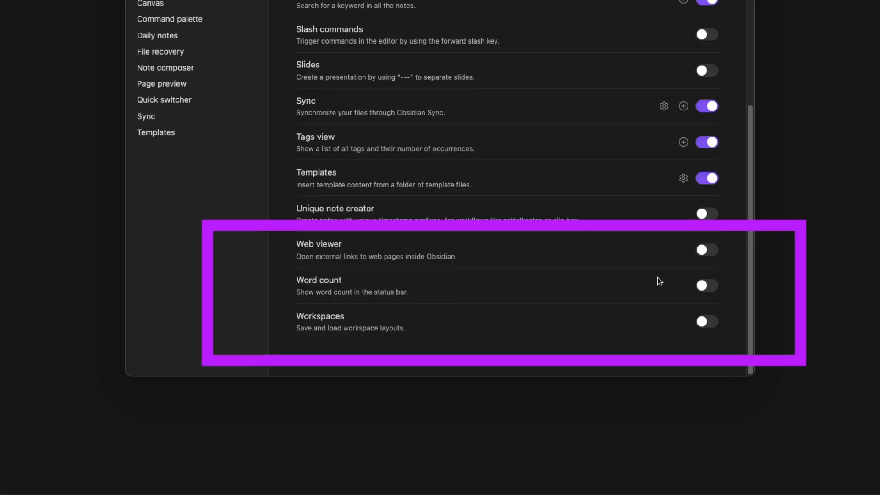
click(706, 285)
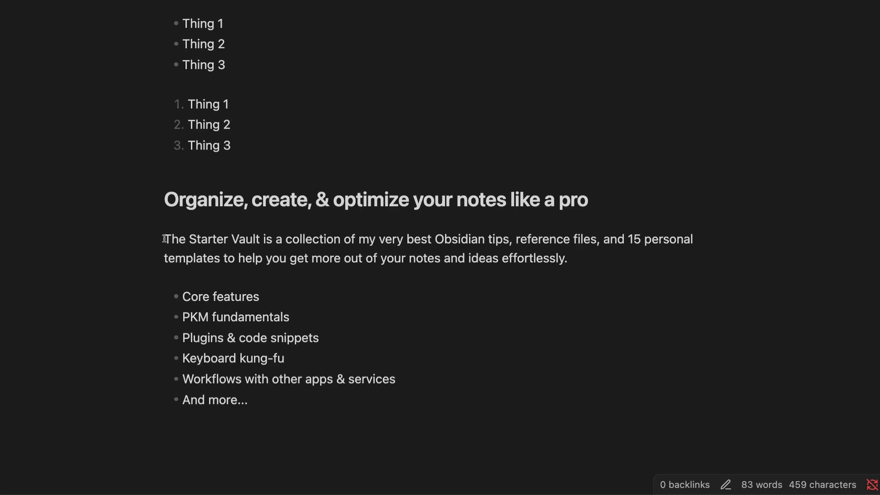
drag(164, 239, 412, 238)
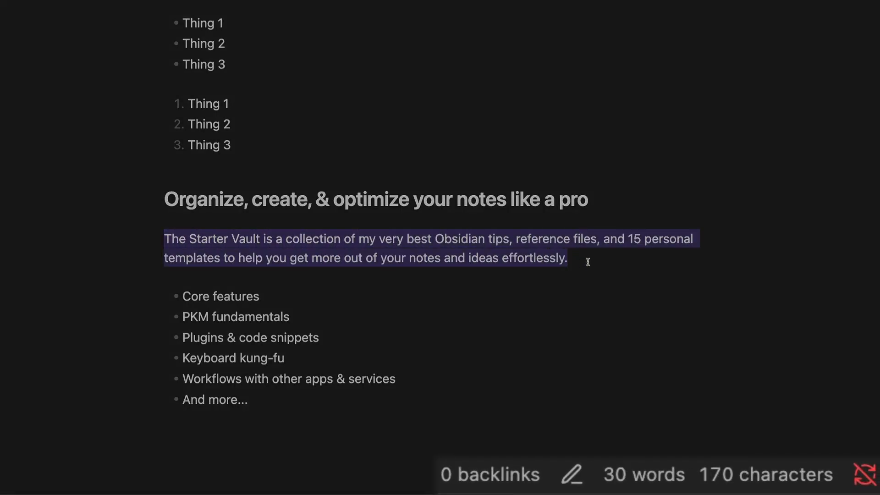
click(567, 258)
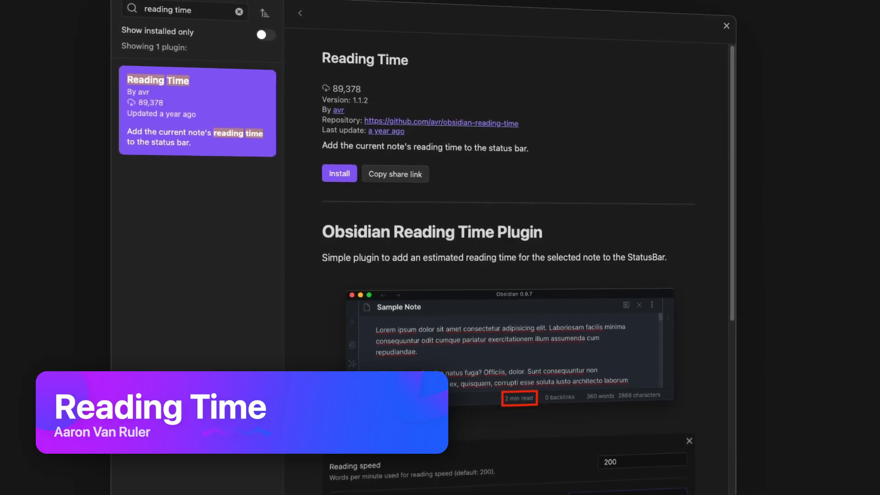
- Scroll through the Reading Time plugin page
scroll(down, 3)
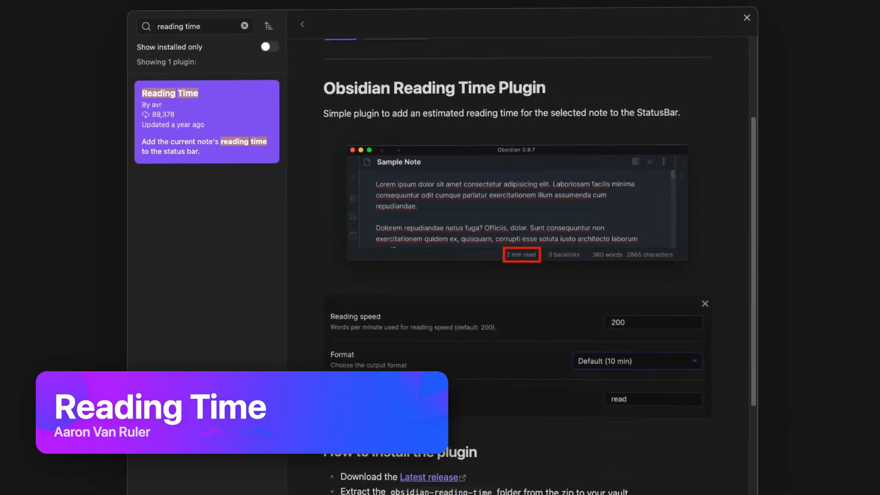
scroll(down, 3)
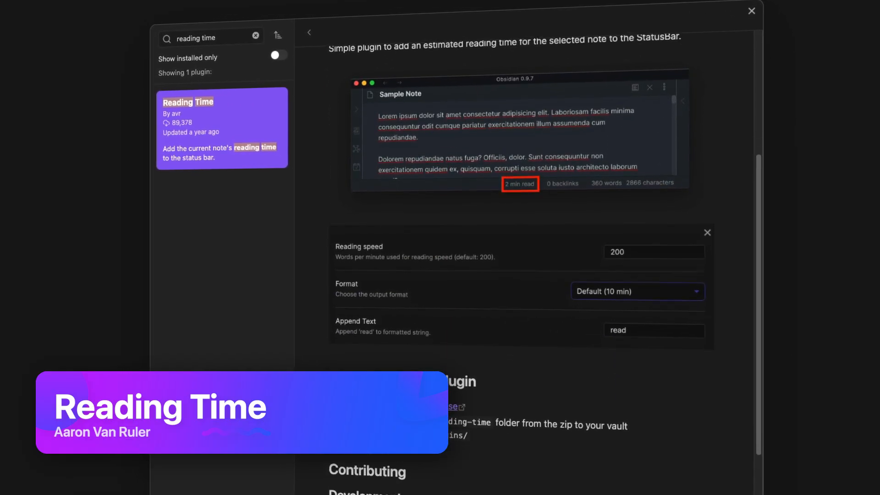
scroll(down, 3)
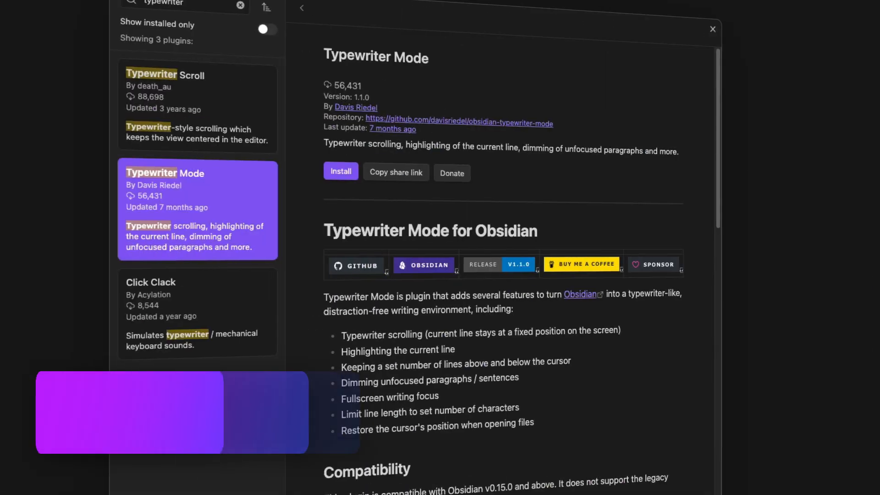
- Scroll the script note and search 'typewriter' to run Typewriter Mode dimming
scroll(down, 3)
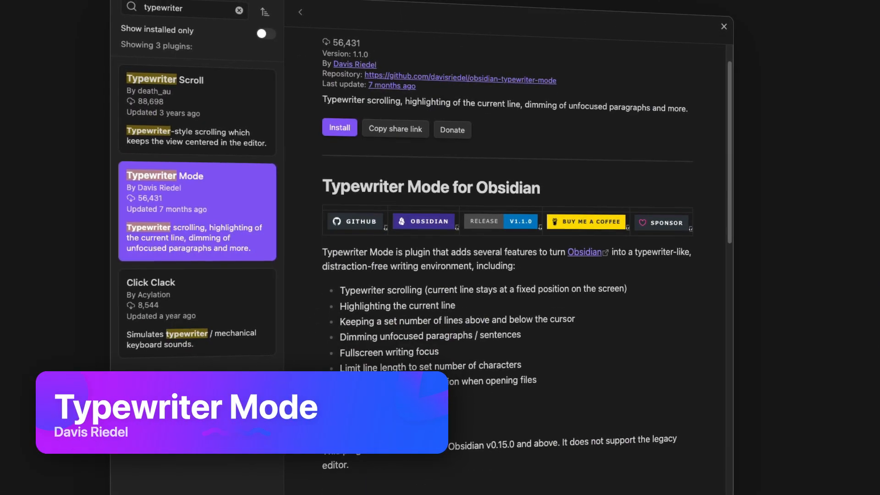
scroll(down, 3)
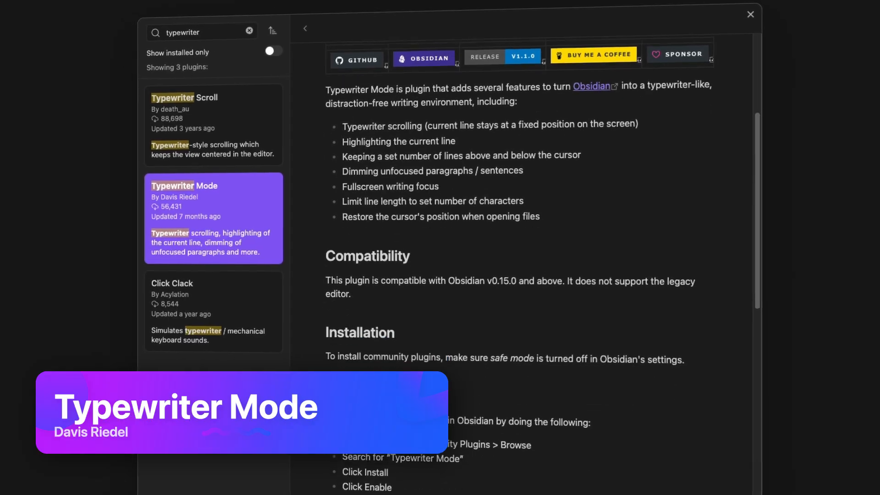
scroll(down, 3)
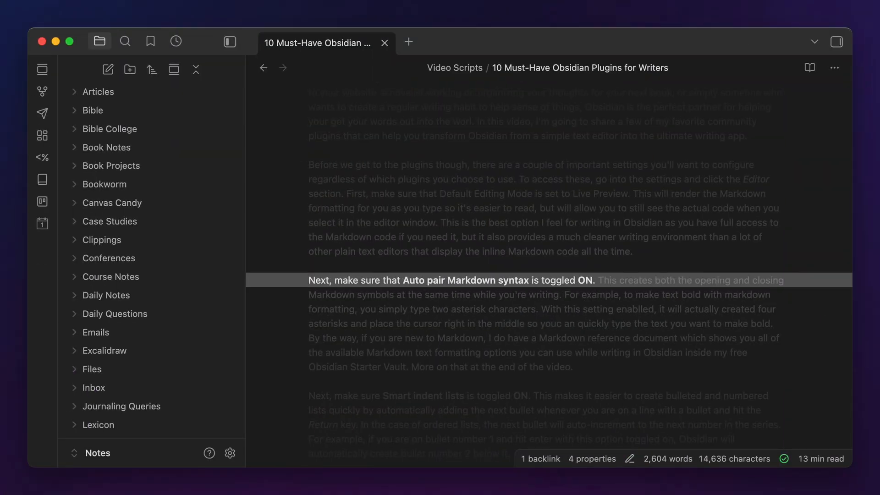
scroll(down, 3)
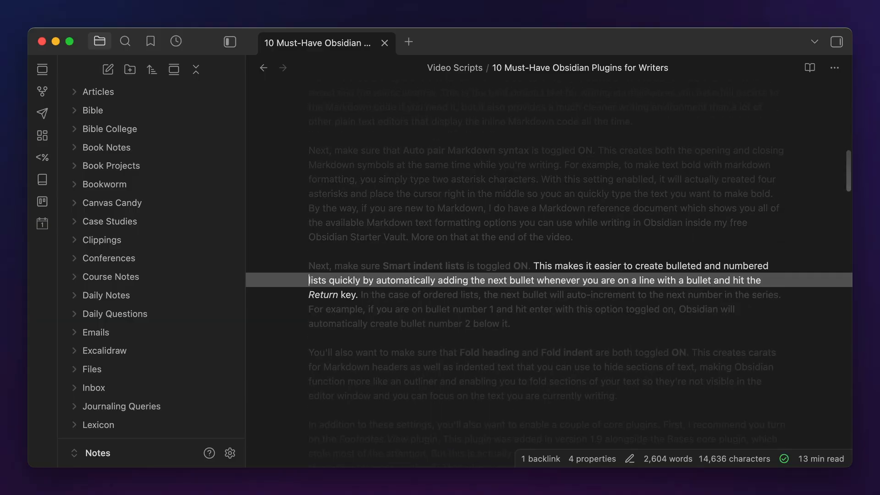
scroll(down, 3)
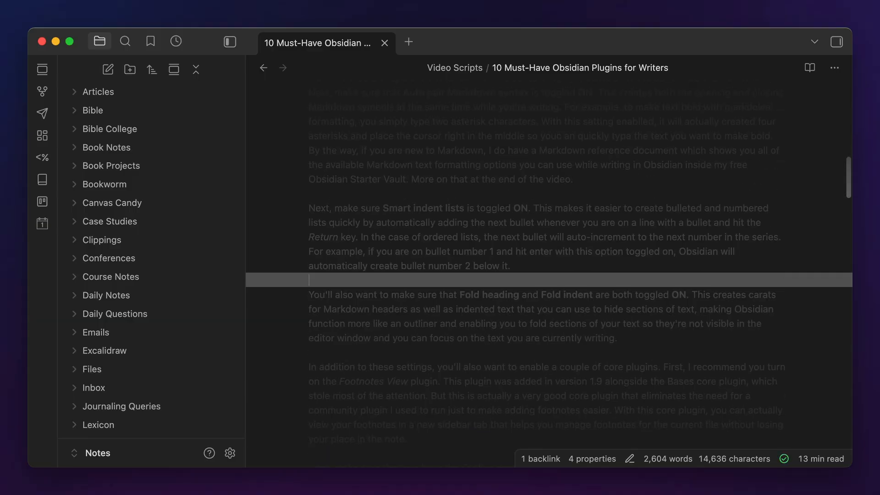
scroll(down, 3)
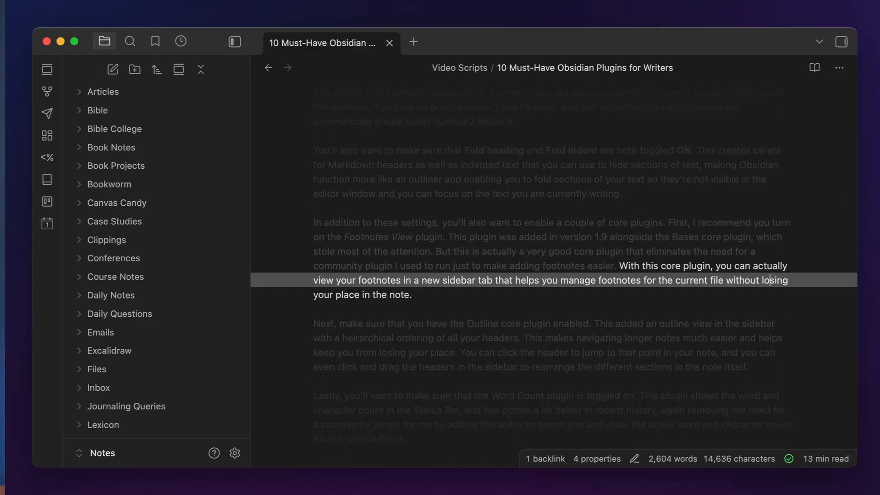
text(typewriter)
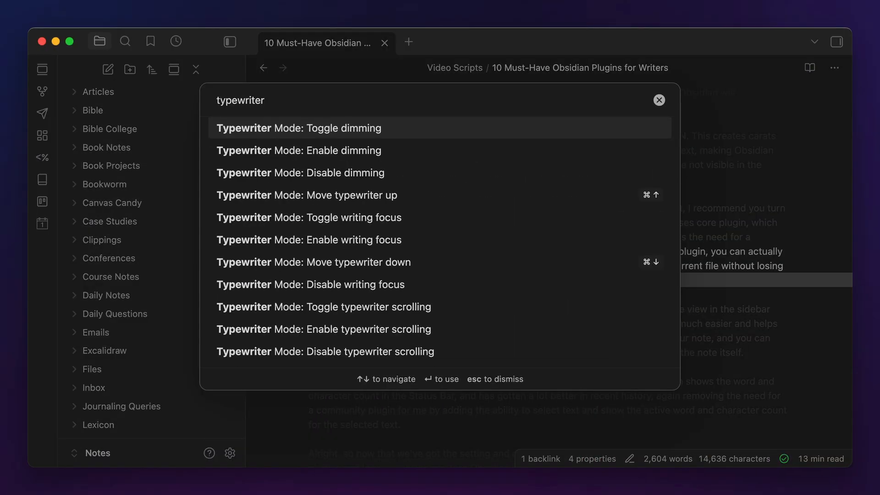
key(escape)
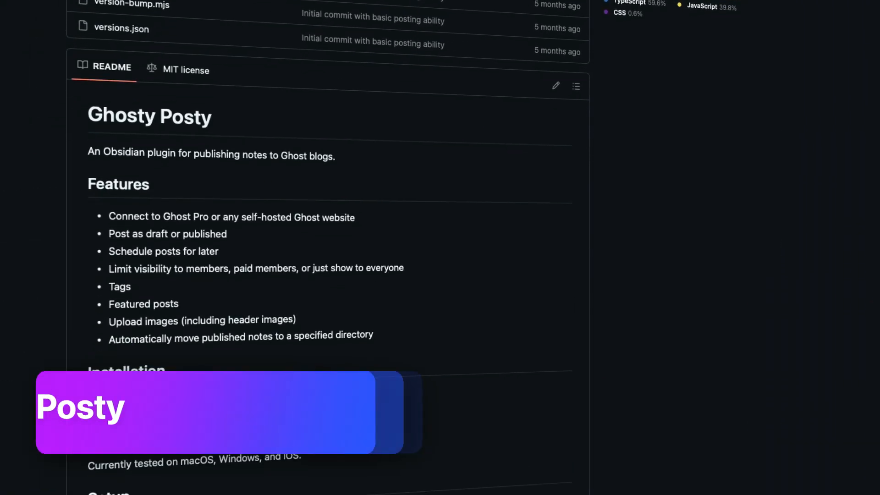
- Review the Ghosty Posty README and search commands for 'Ghosty Post'
scroll(down, 3)
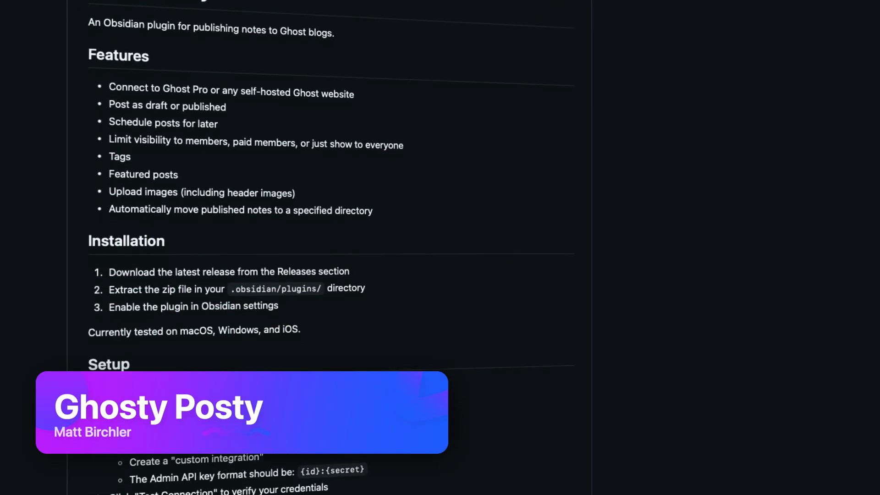
scroll(down, 3)
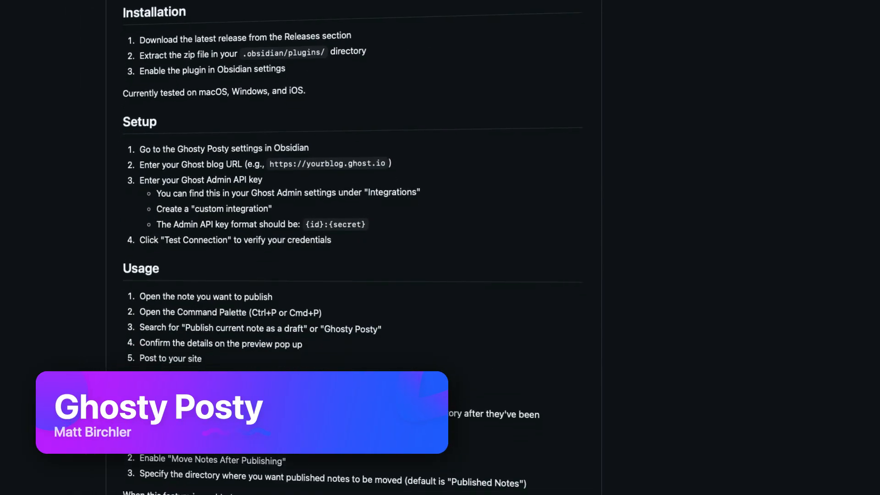
scroll(down, 3)
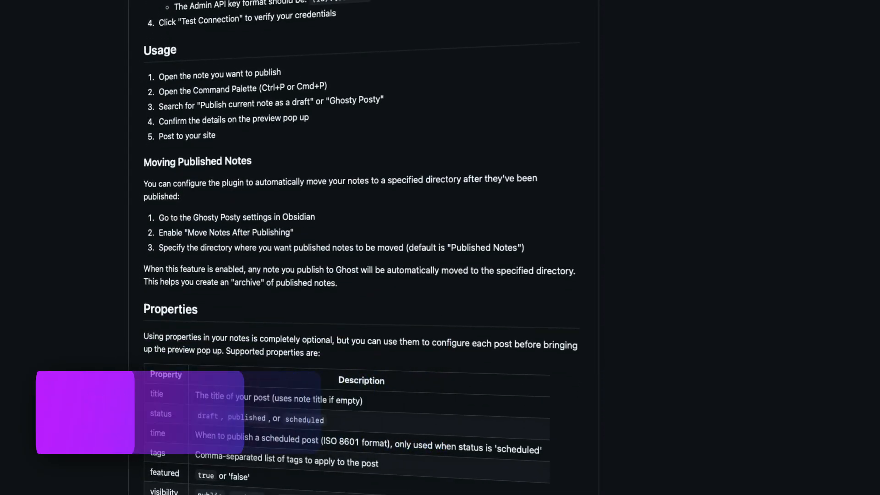
text(Ghosty Post)
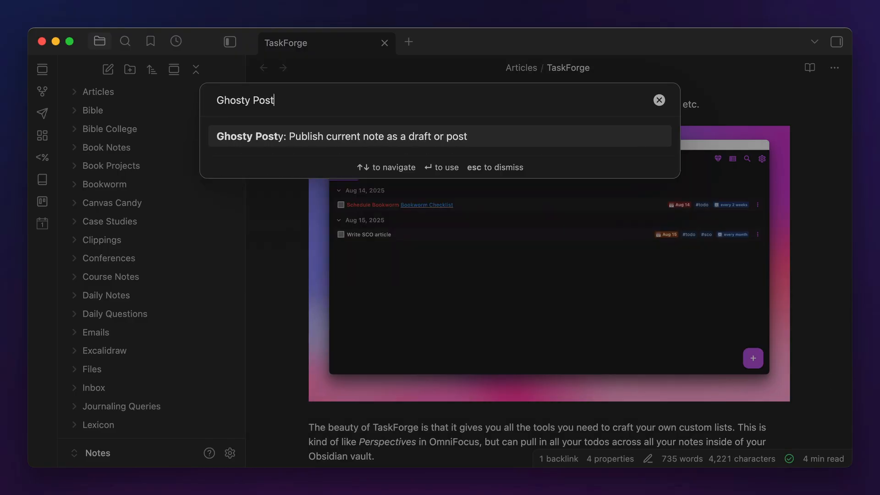
- Preview publishing the TaskForge note as a featured post tagged 'obsidian'
click(340, 135)
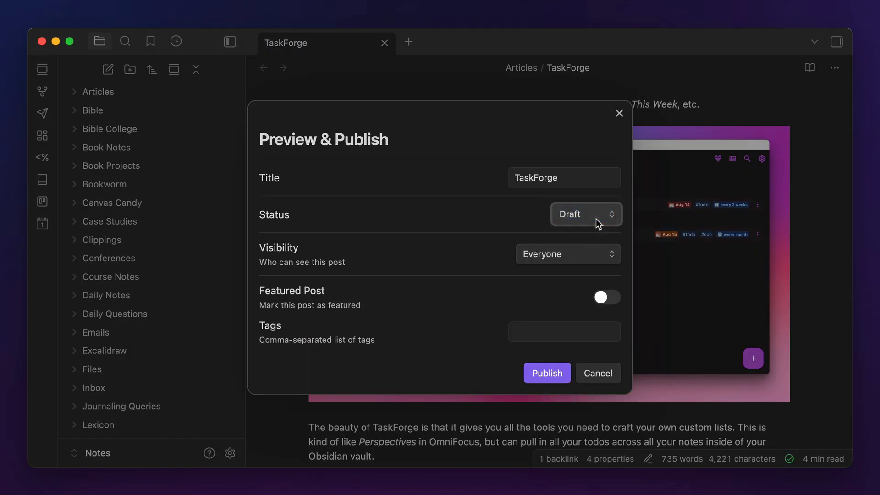
click(606, 297)
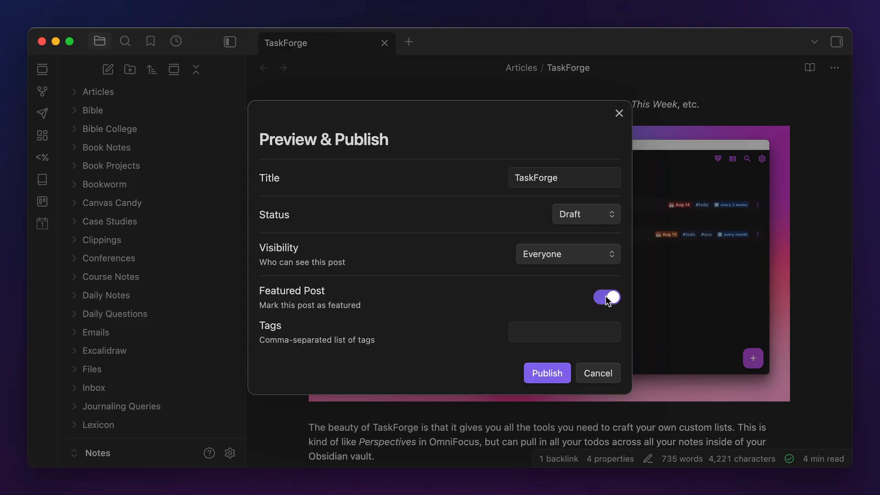
text(obsidian)
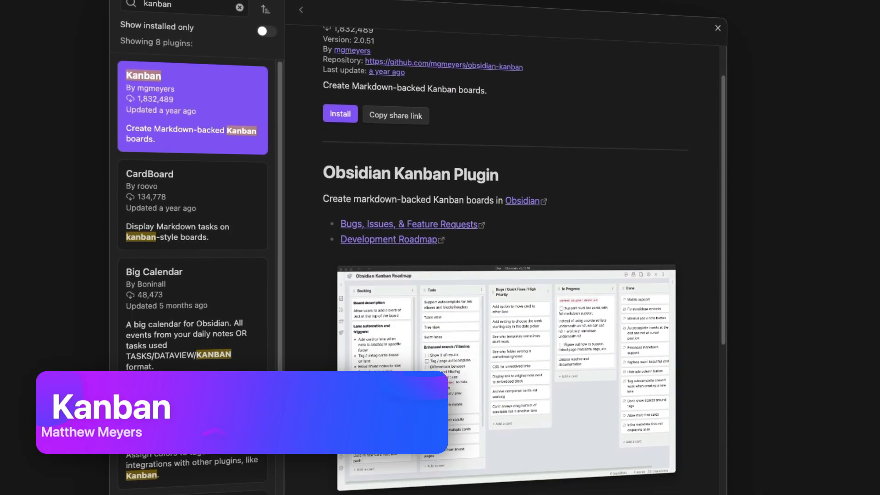
- Scroll down the Kanban plugin's details page
scroll(down, 3)
text(languagetool)
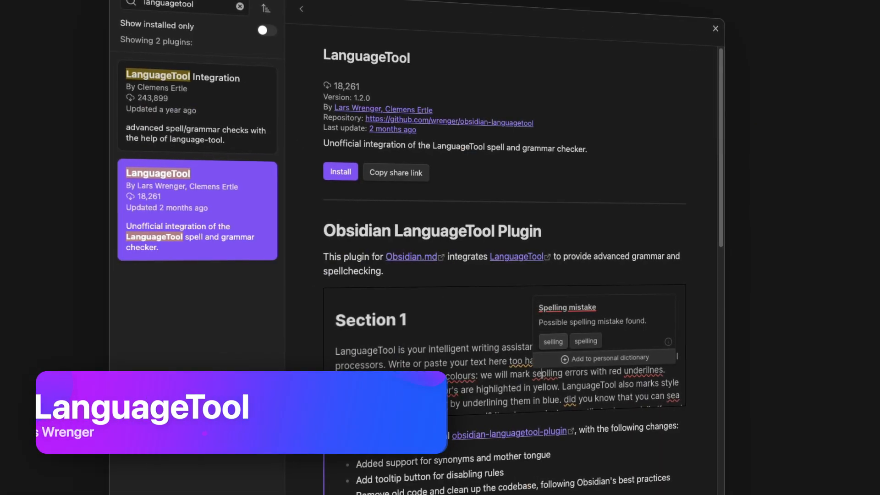
- Scroll down through the LanguageTool plugin's details page
scroll(down, 3)
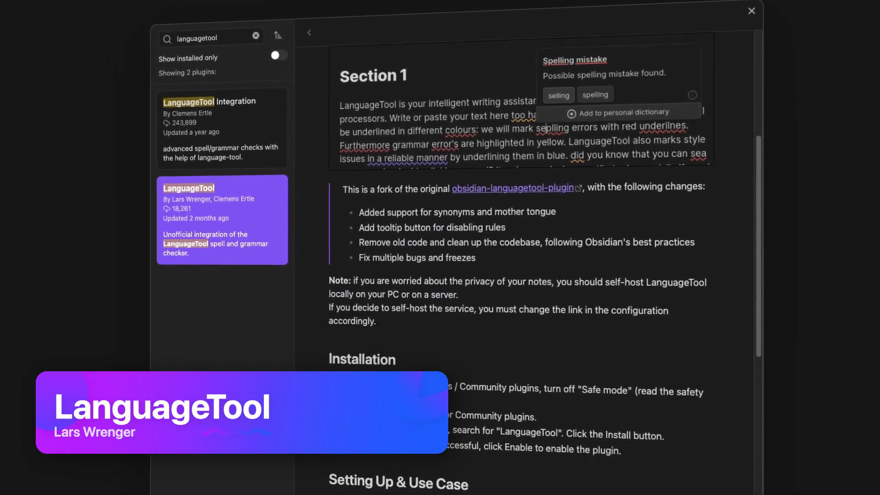
scroll(down, 3)
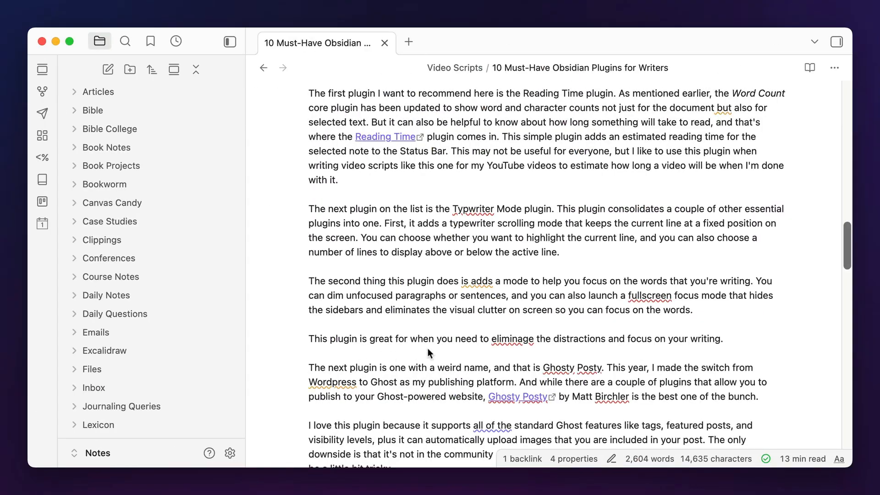
- Open the community plugins browser and view the LanguageTool plugin's details
click(511, 339)
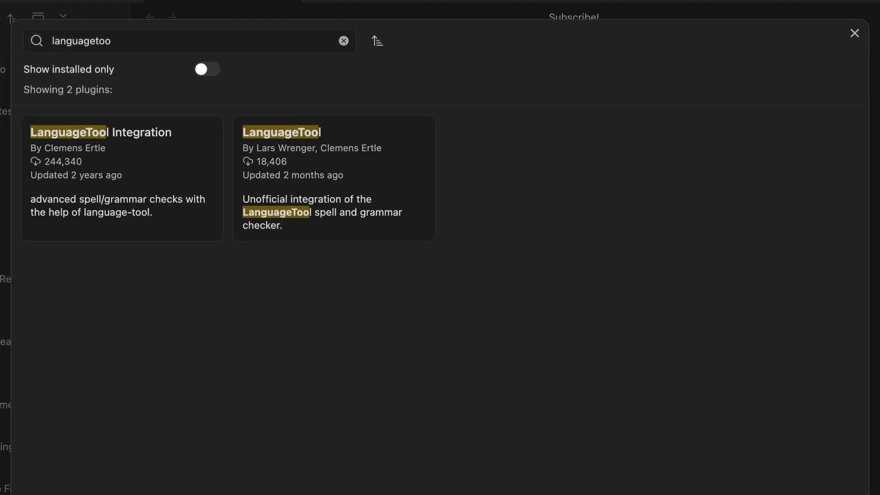
click(122, 132)
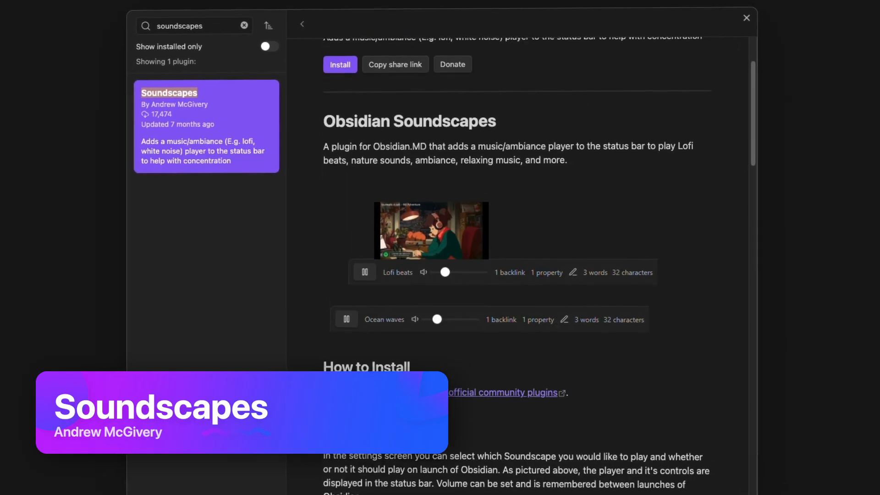
- Scroll down through the Soundscapes plugin page
scroll(down, 3)
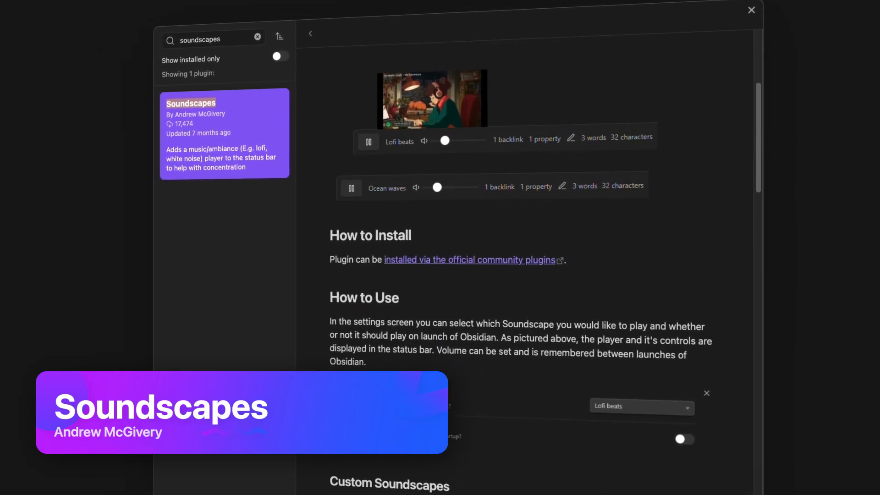
scroll(down, 3)
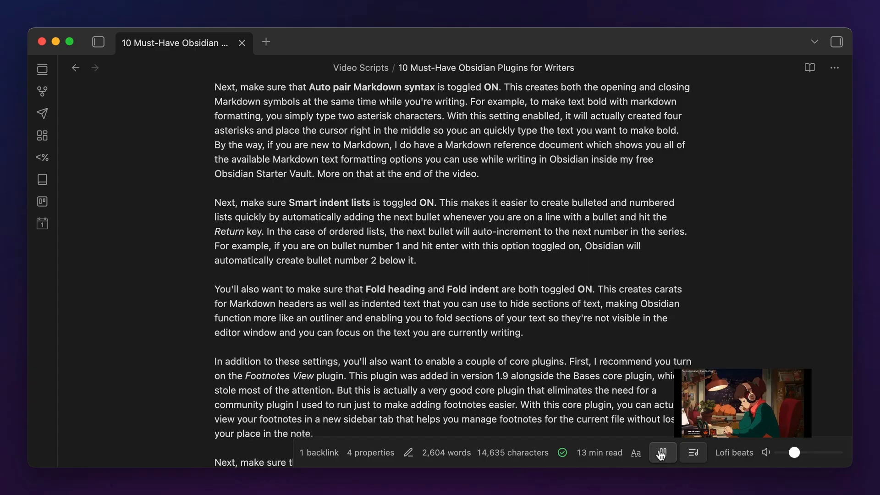
- Pause the Lofi beats soundscape and bring up the Soundscapes settings
click(663, 453)
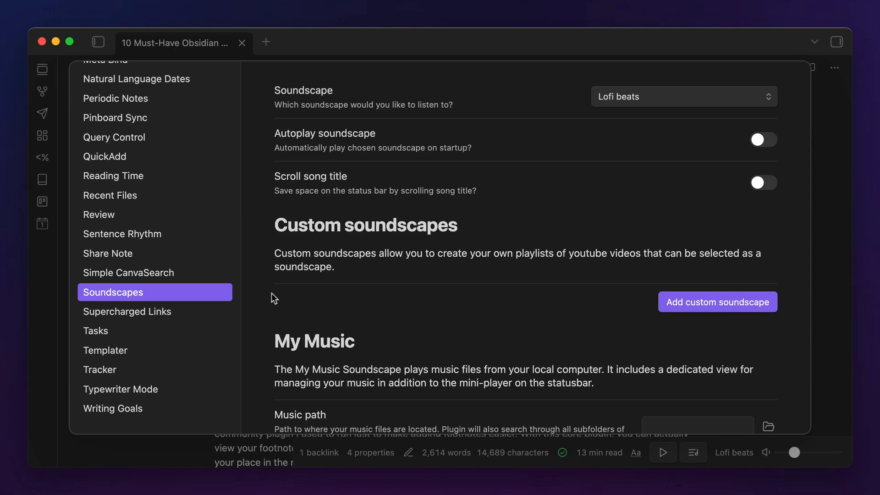
click(683, 96)
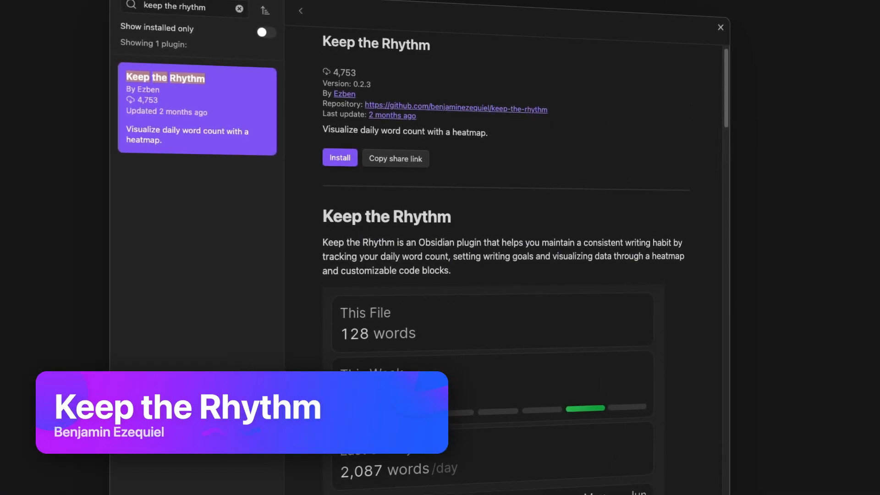
- Scroll down through the Keep the Rhythm plugin page
scroll(down, 3)
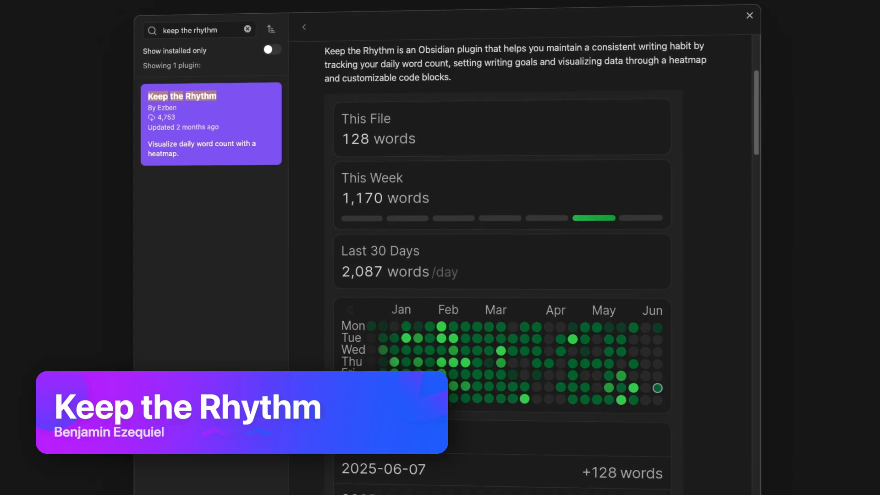
scroll(down, 3)
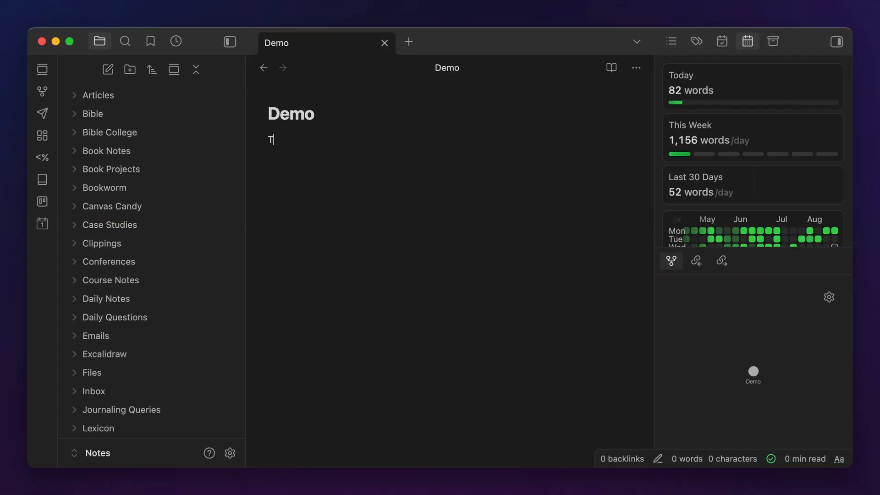
- Write 'The quick brown fox jumped over the lazy dog.' in the Demo note
text(he quick brown fox)
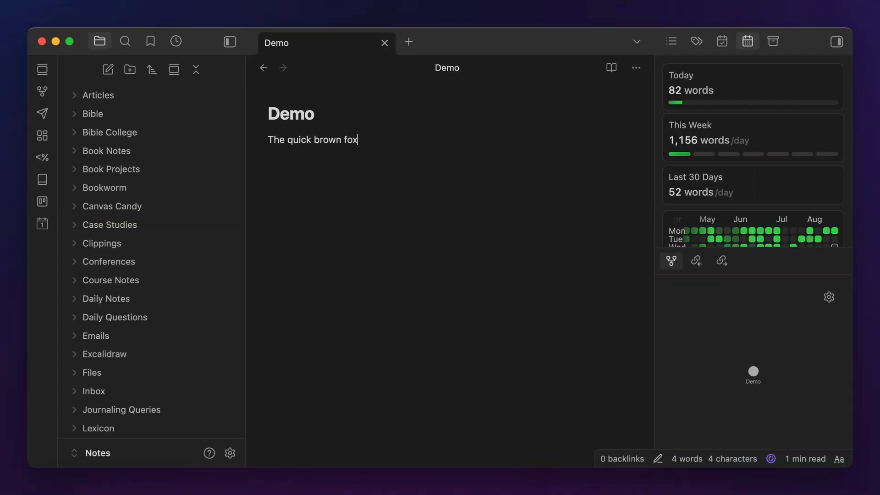
text(jumped over the)
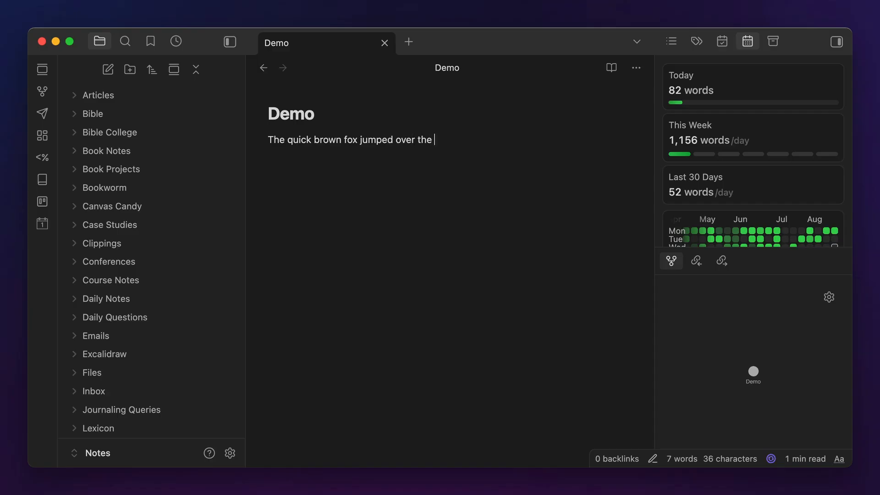
text(lazy dog.)
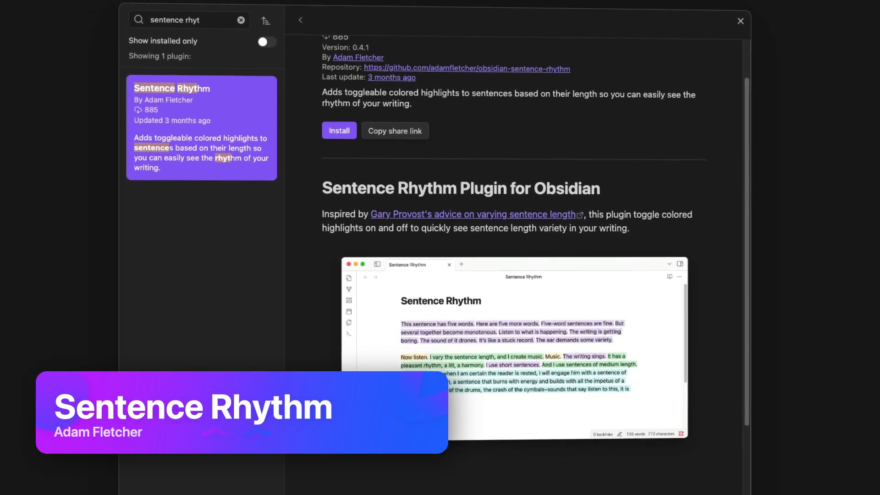
- Scroll the newsletter note showing Sentence Rhythm's length-based highlights
scroll(down, 3)
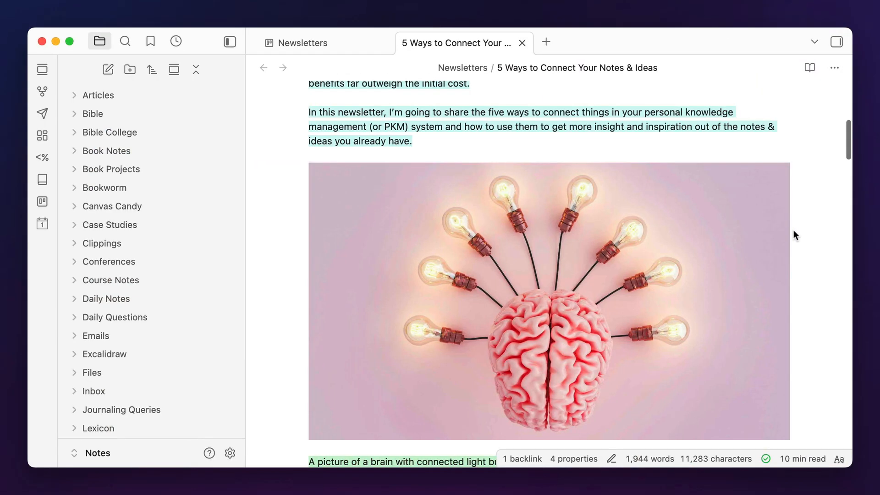
- Scroll down through the highlighted 5 Ways to Connect Your Notes & Ideas newsletter
scroll(down, 3)
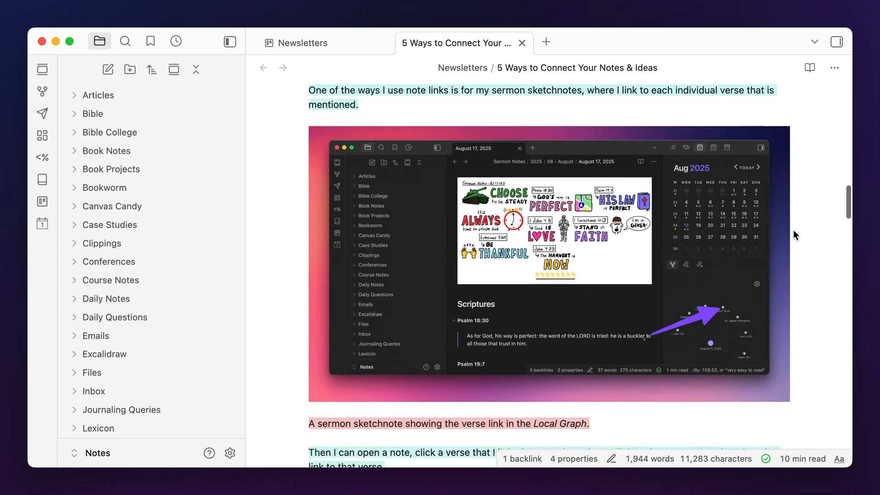
scroll(down, 3)
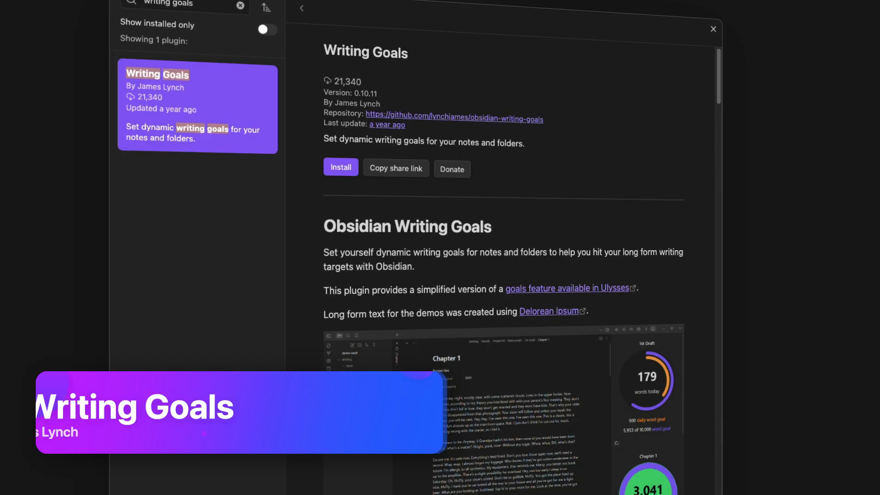
- Scroll down through the What is a Personal Retreat note beside the calendar
scroll(down, 3)
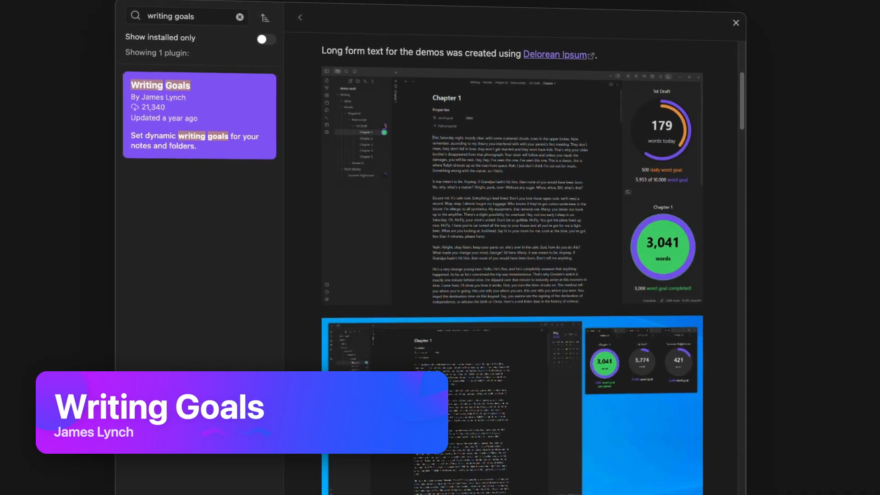
scroll(down, 3)
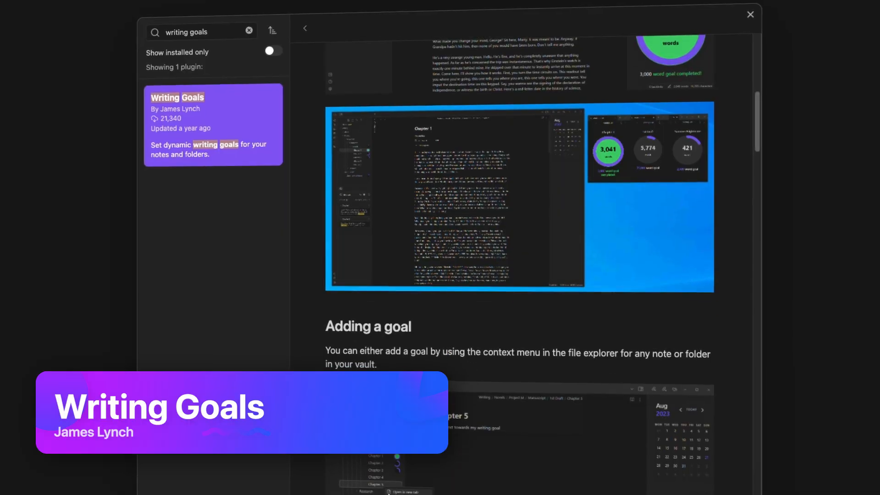
scroll(down, 3)
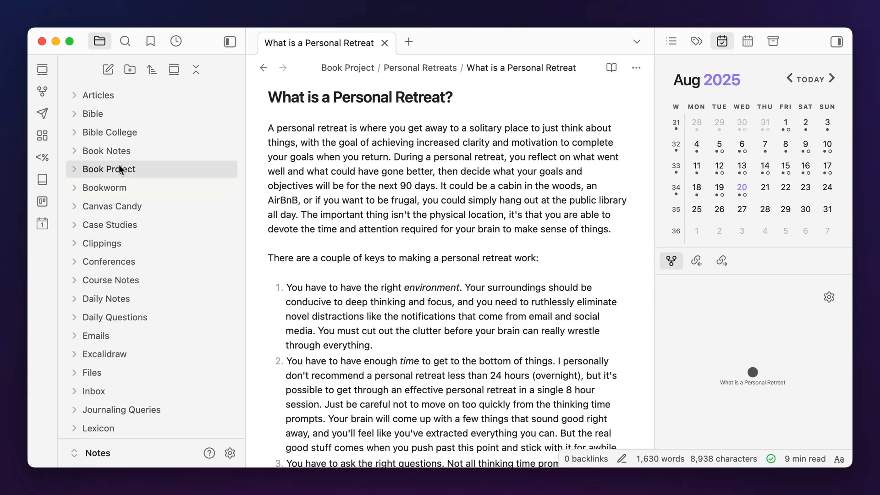
- Give the Book Project folder a 70000-word writing goal and save it
right_click(109, 169)
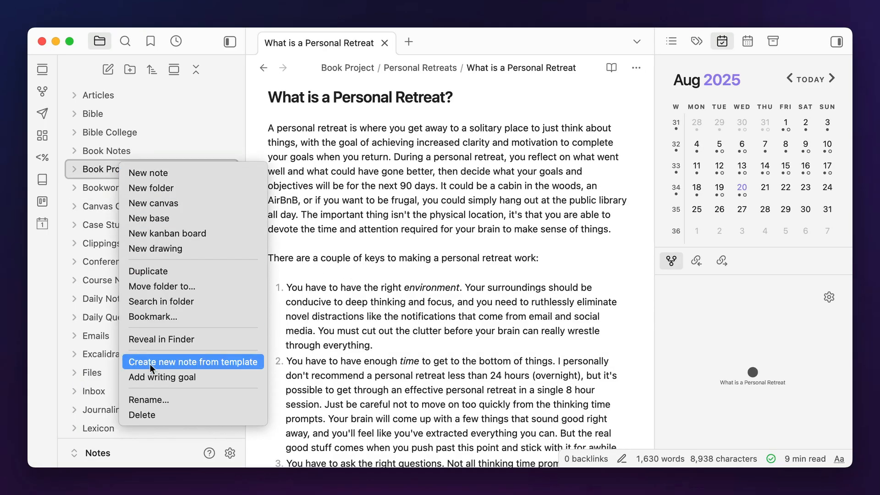
click(163, 377)
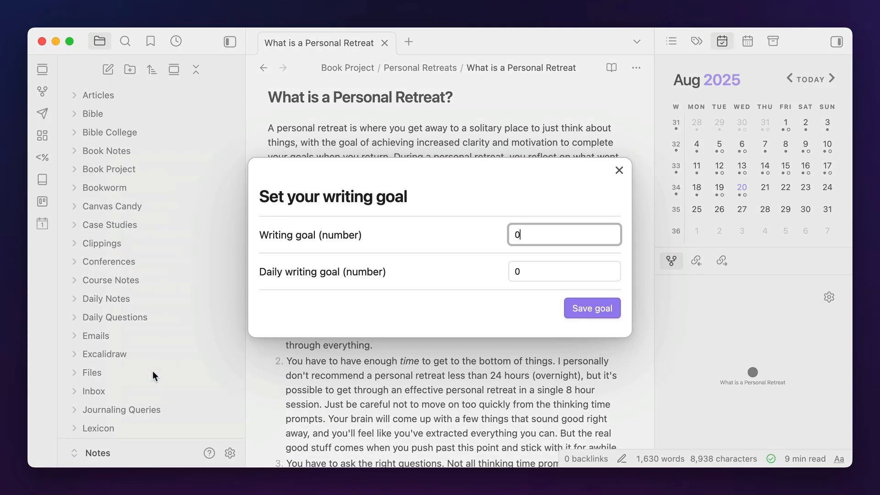
text(70000)
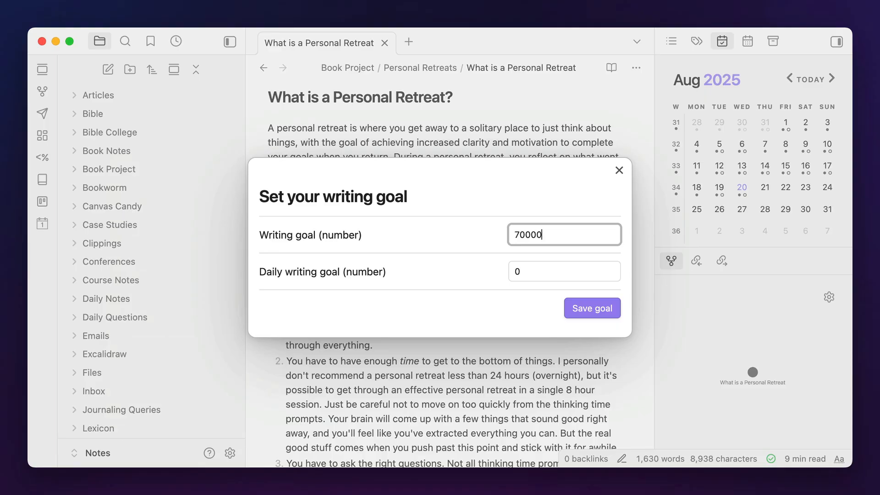
mouse_move(465, 329)
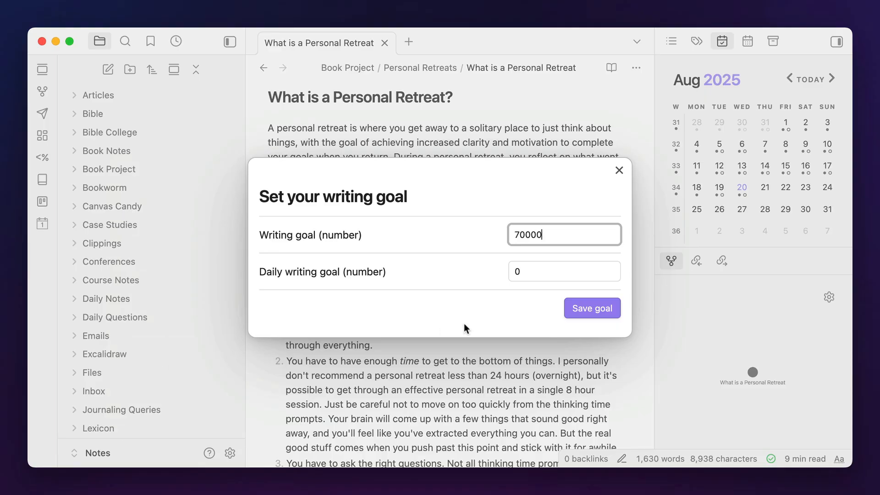
click(591, 308)
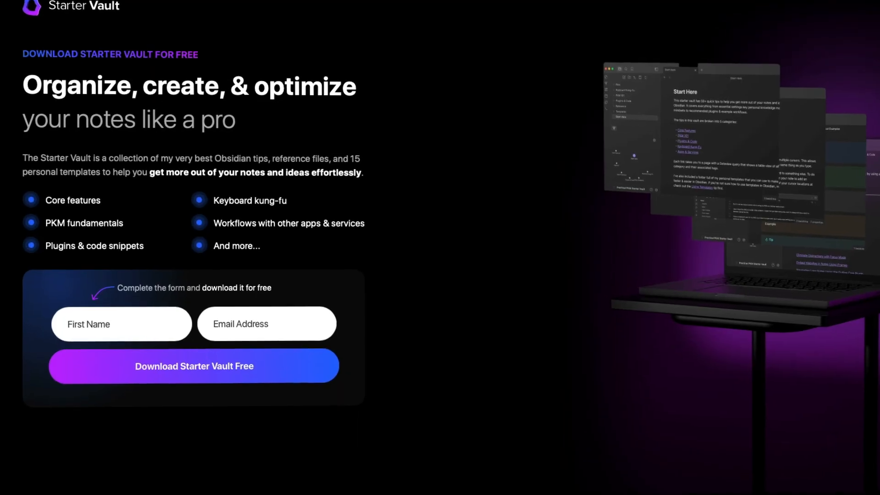
- Scroll down the Practical PKM Starter Vault page toward the download form
scroll(down, 3)
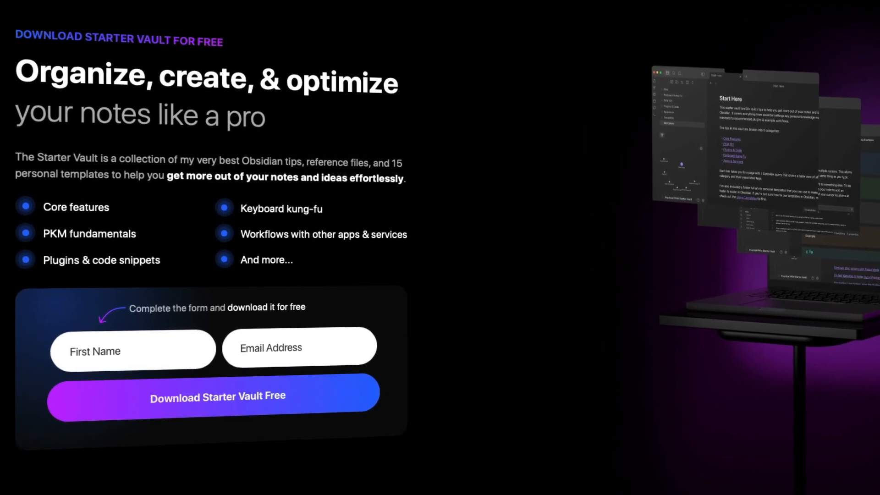